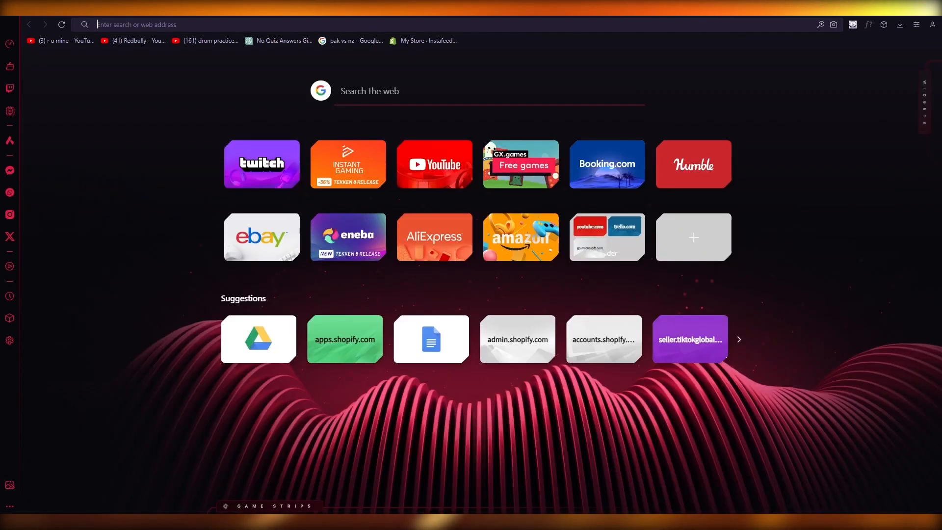
Step: Navigate to myip.ms from the address bar
type("myip.ms")
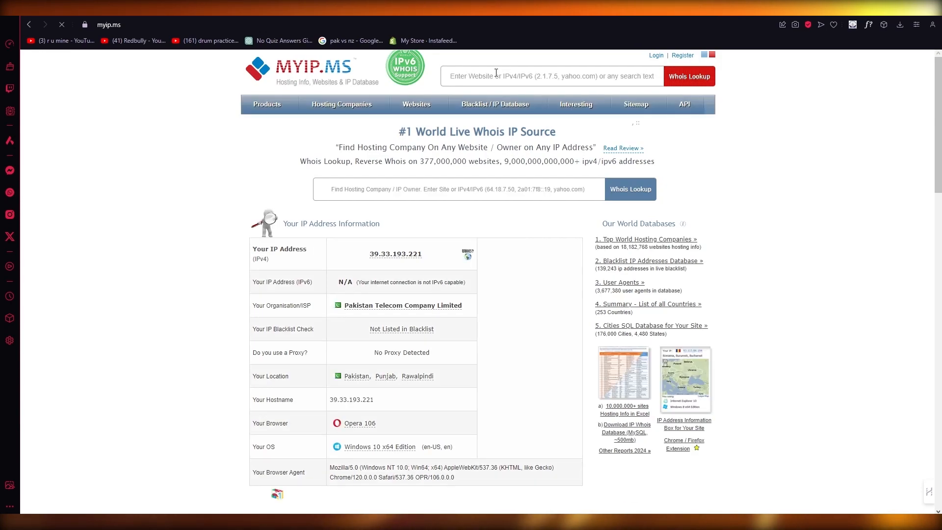
Step: Fill the Whois search box with the suggested address 23.227.38.0
left_click(550, 76)
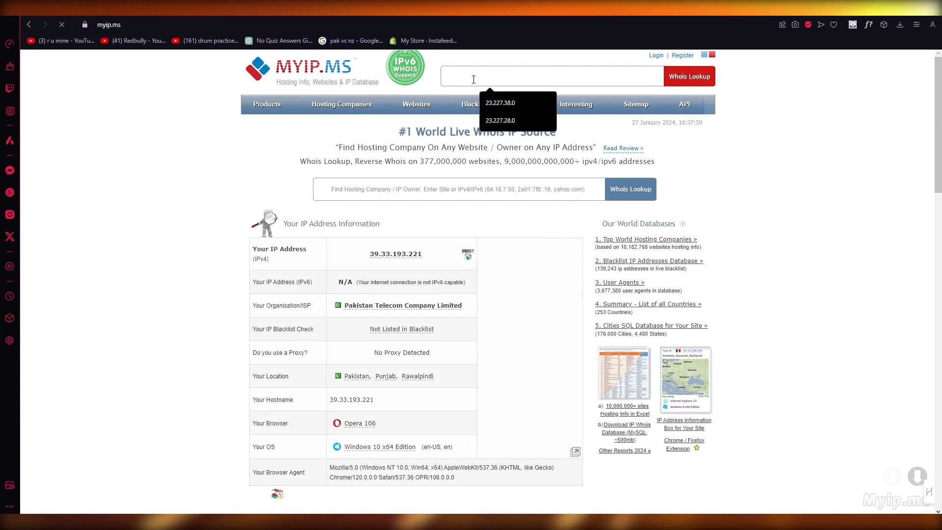
left_click(500, 103)
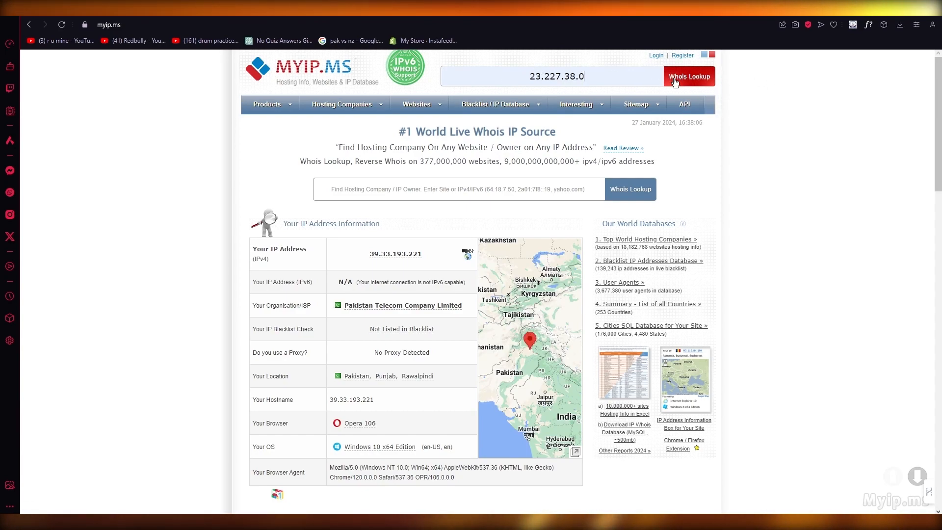
Step: Run the Whois lookup for 23.227.38.0 and list other sites in its range, passing the human check
left_click(689, 76)
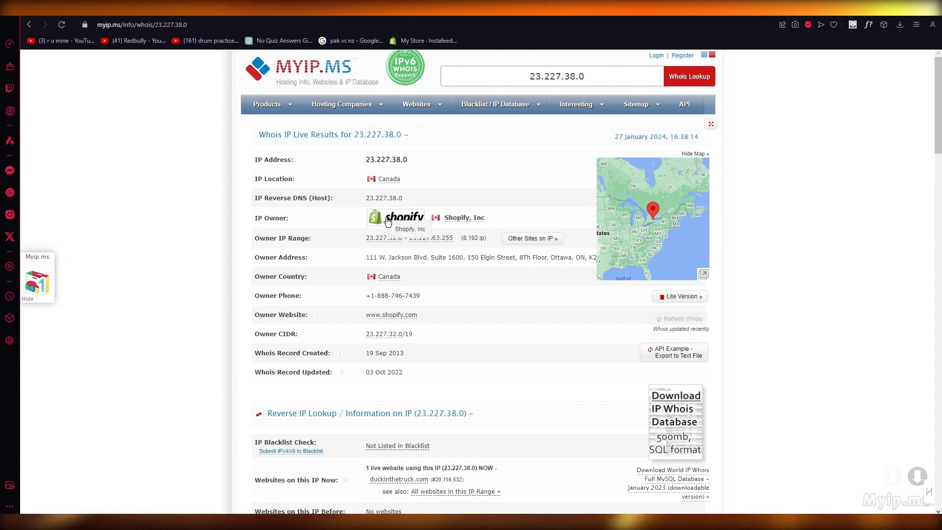
mouse_move(197, 234)
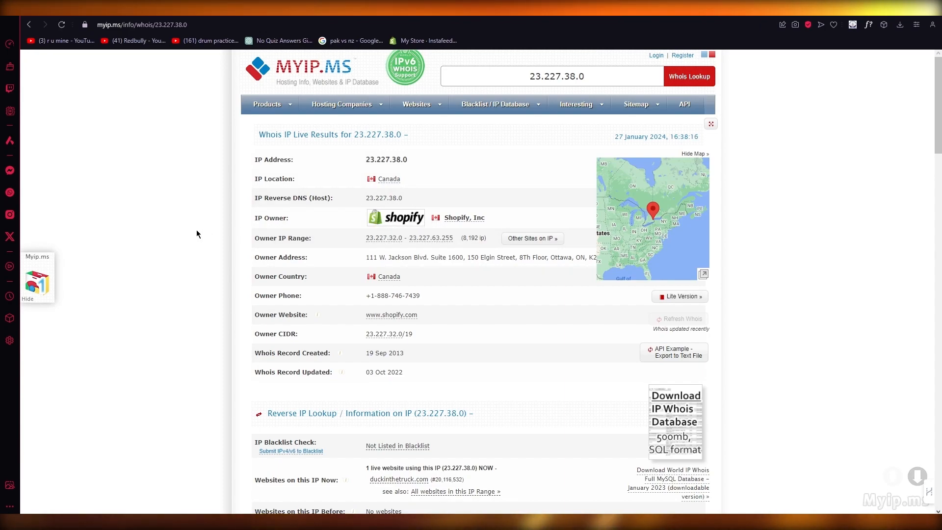
mouse_move(185, 258)
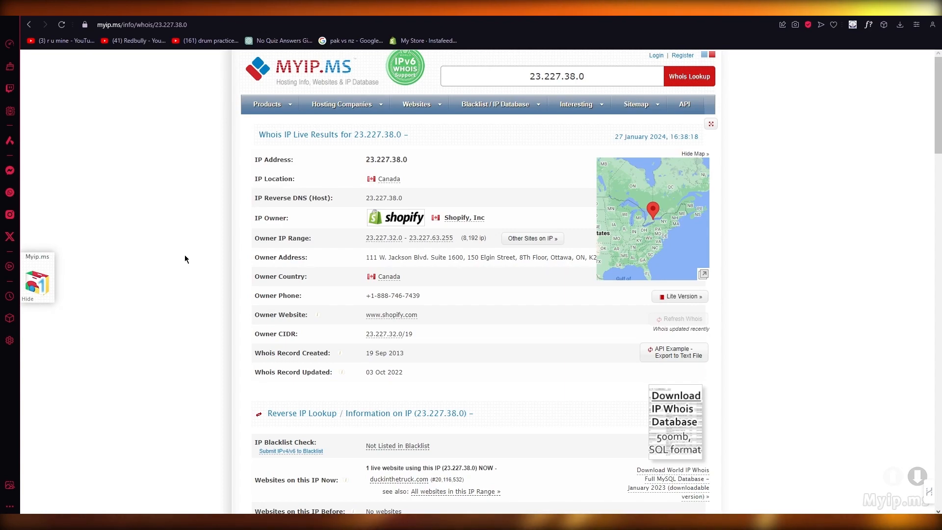
mouse_move(354, 237)
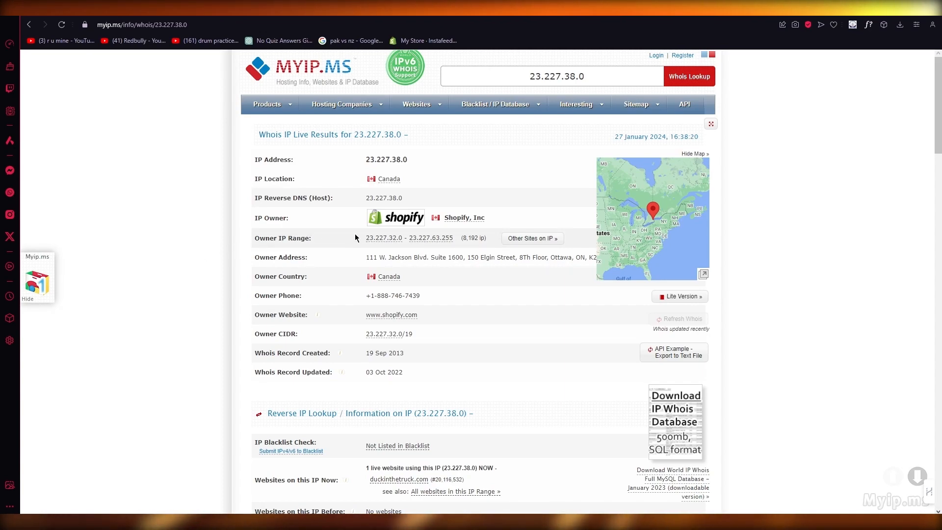
mouse_move(531, 239)
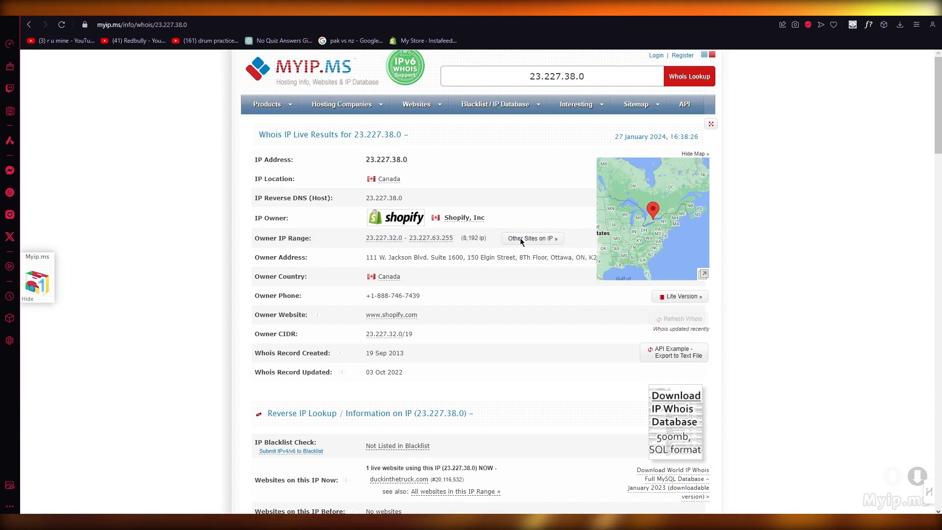
left_click(531, 238)
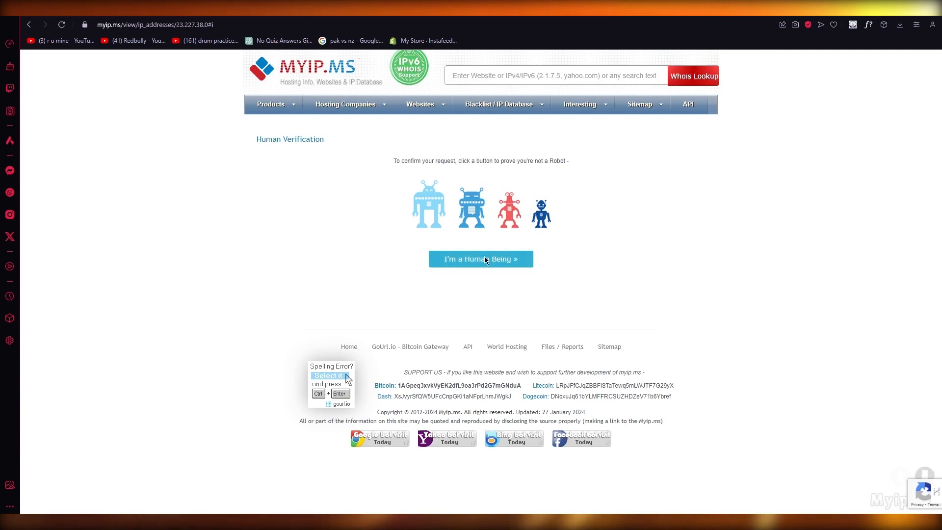
left_click(480, 259)
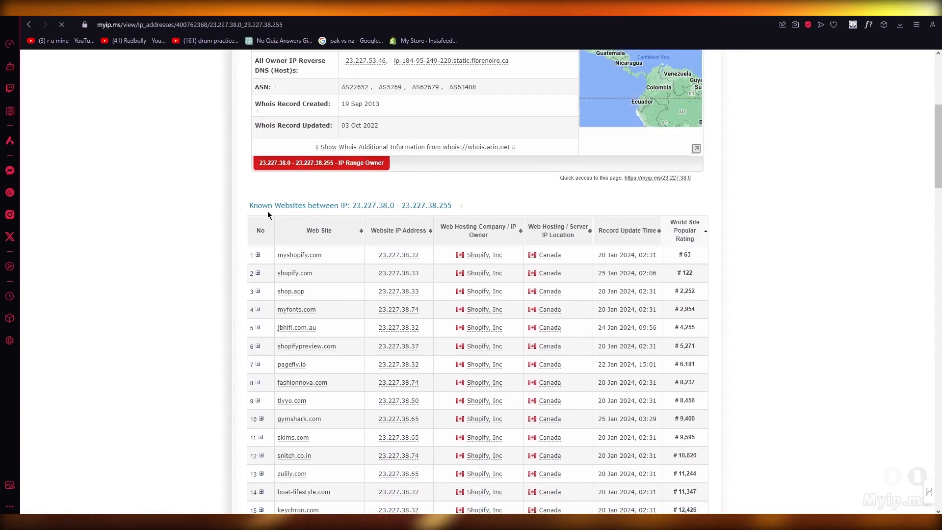
scroll("down", 3)
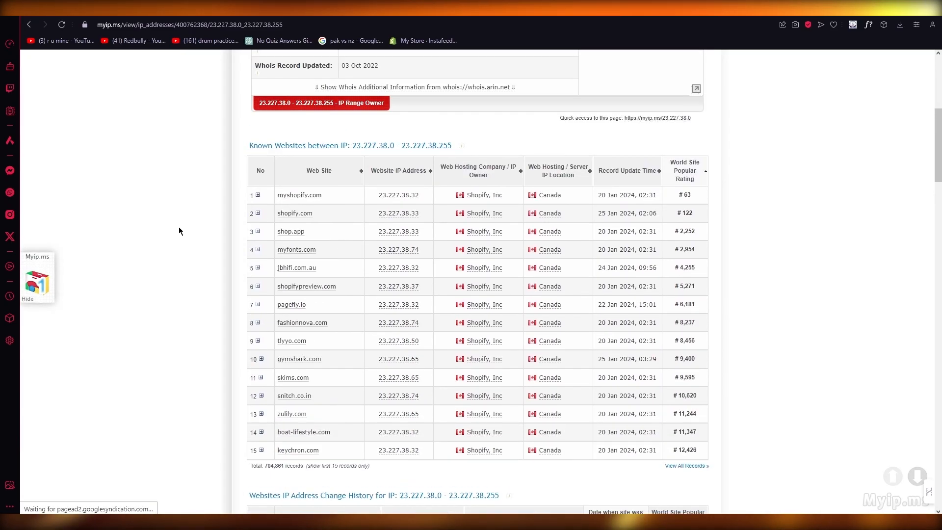
scroll("down", 3)
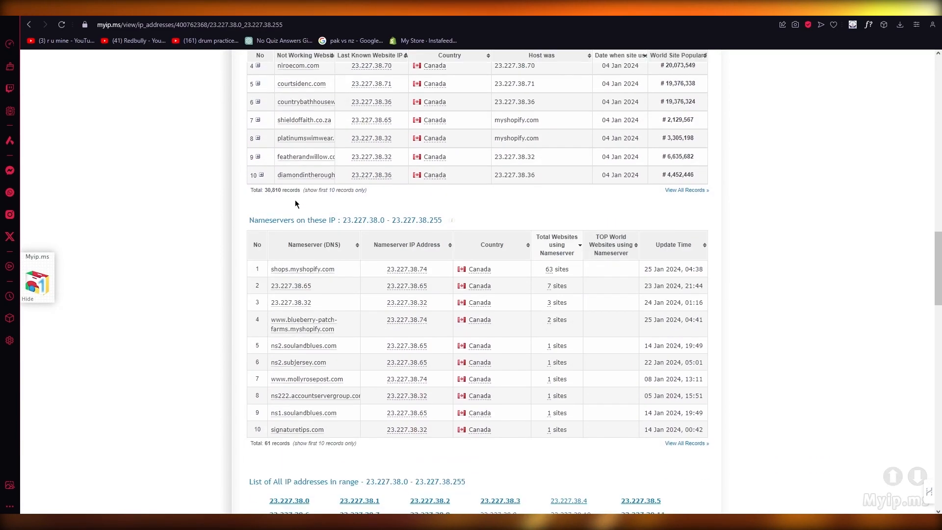
scroll("down", 3)
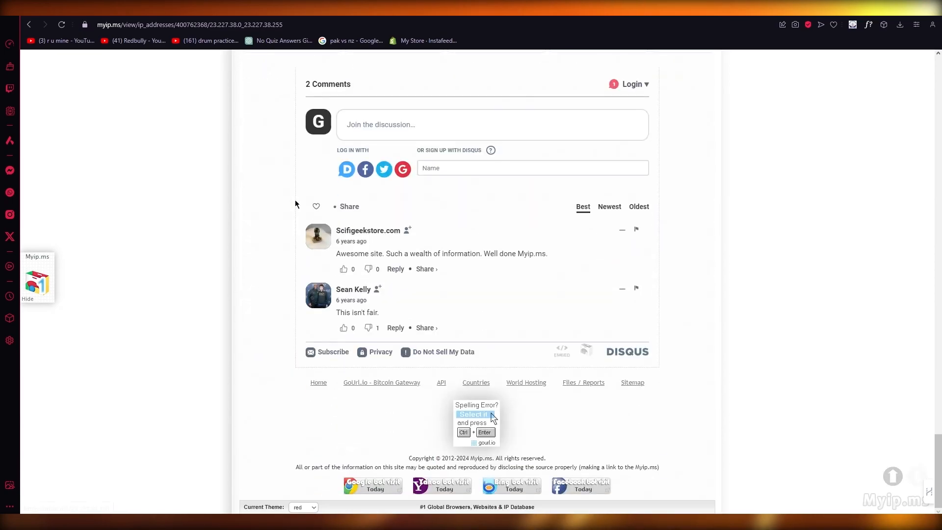
scroll("up", 3)
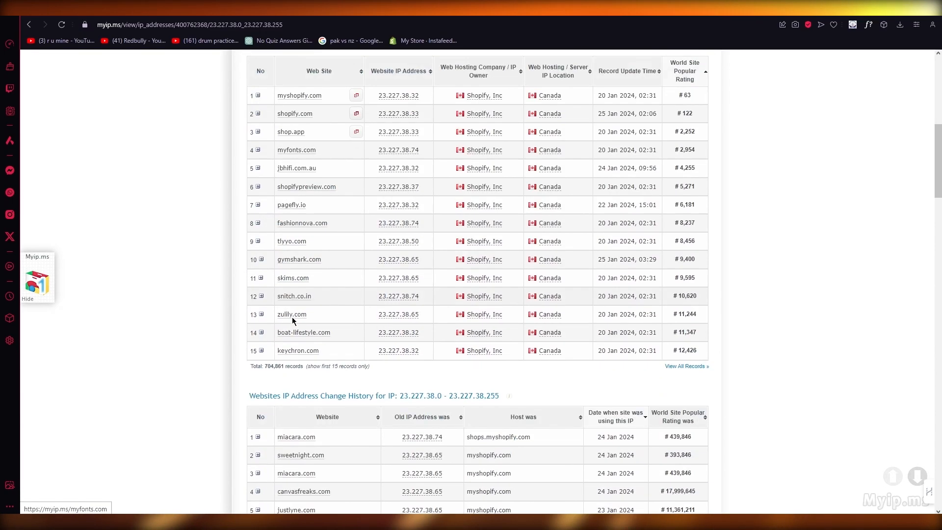
scroll("down", 3)
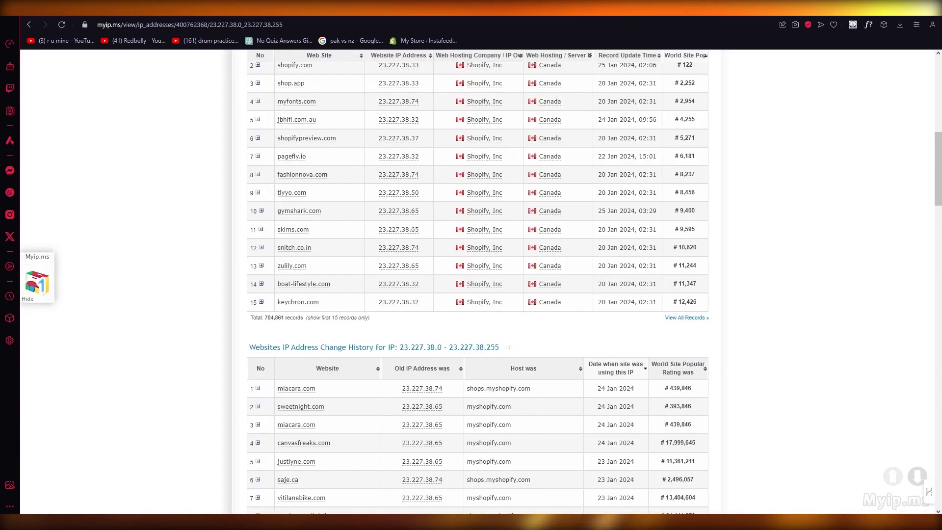
mouse_move(293, 229)
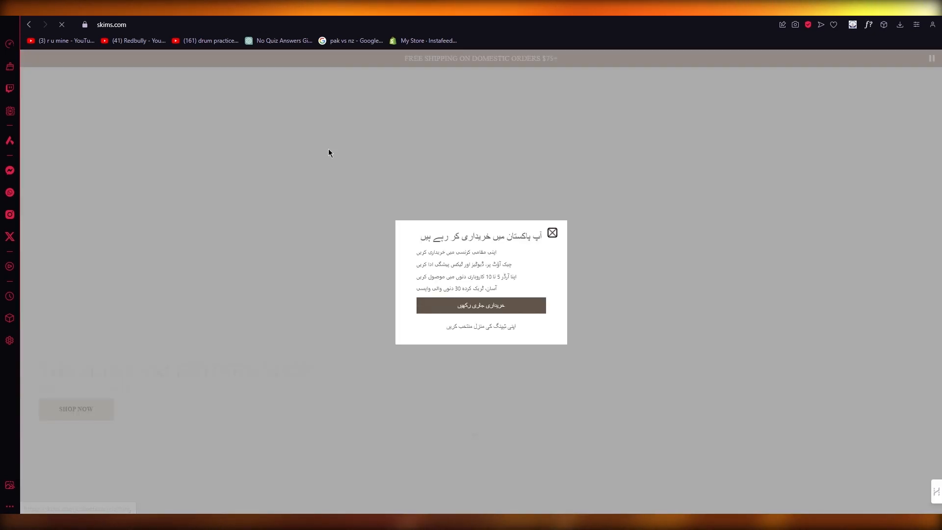
Step: Close the Pakistan shopping popup and browse down the skims.com home page
left_click(550, 232)
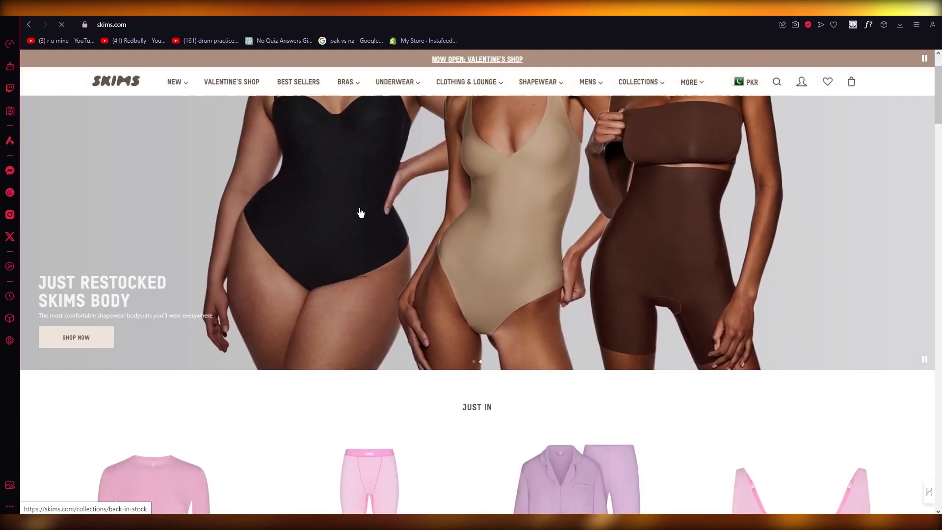
scroll("down", 3)
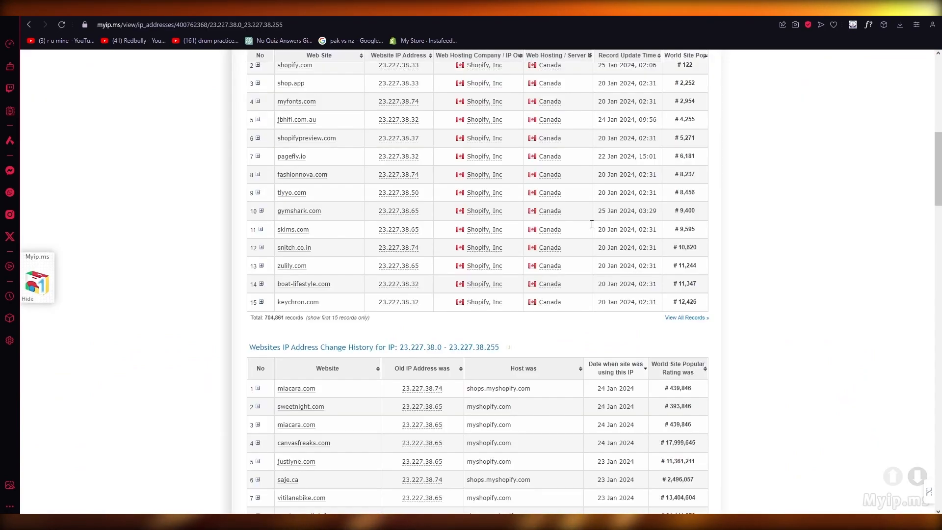
mouse_move(300, 211)
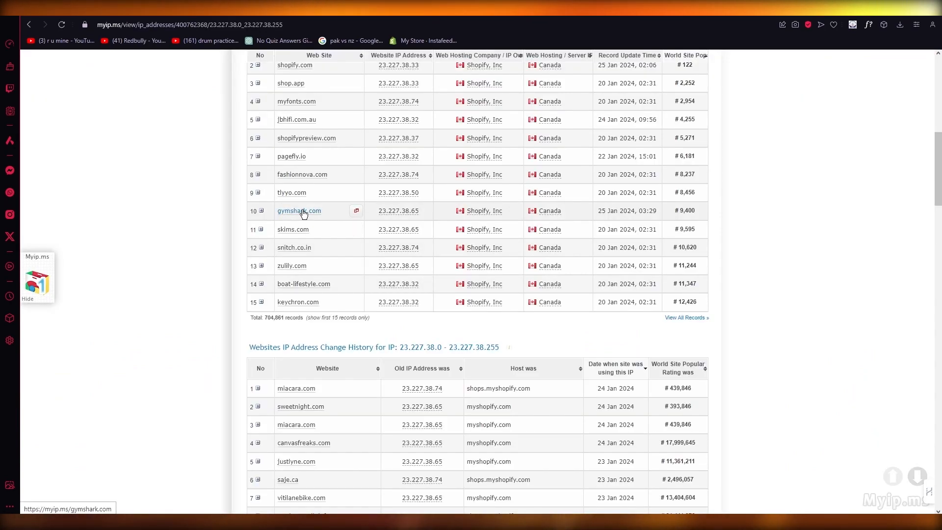
scroll("down", 3)
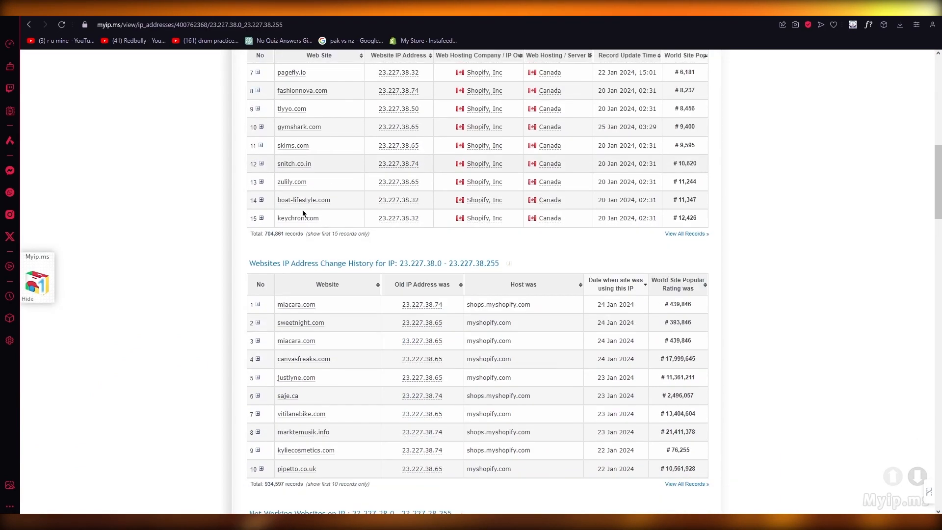
scroll("down", 3)
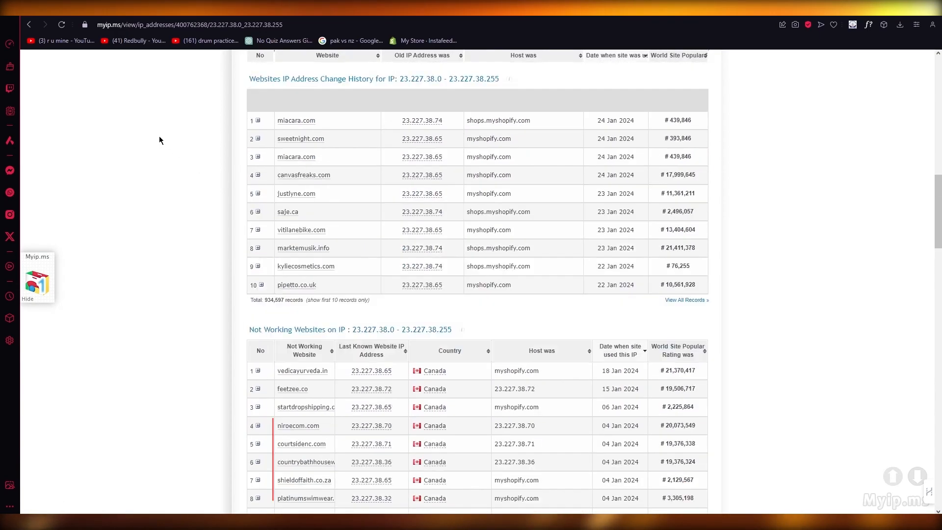
scroll("up", 3)
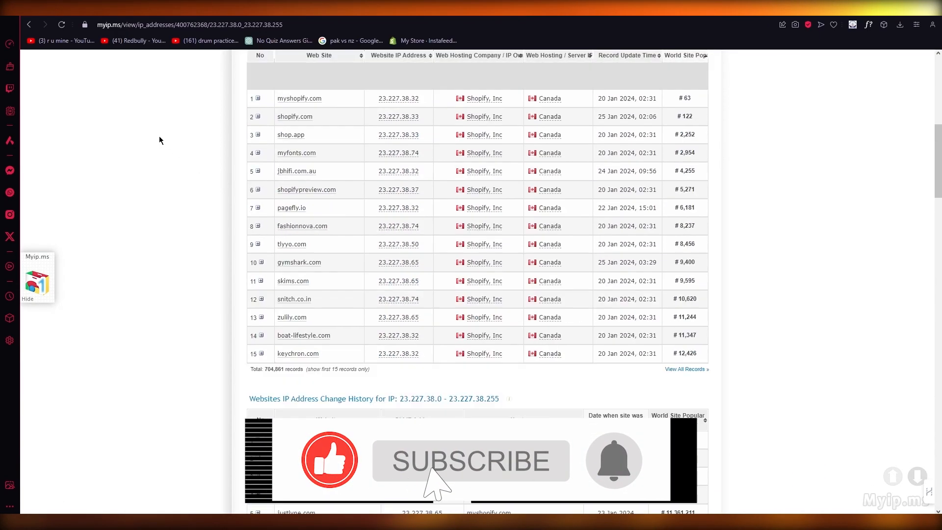
scroll("up", 3)
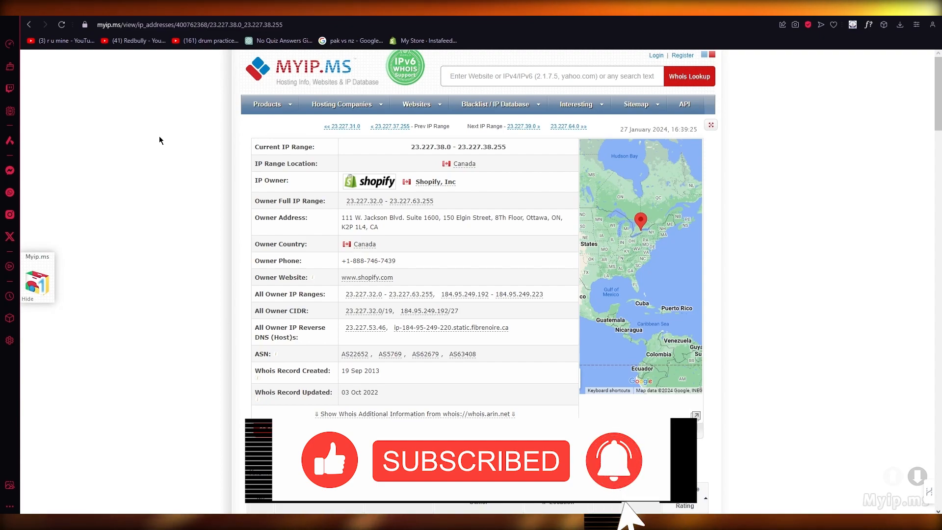